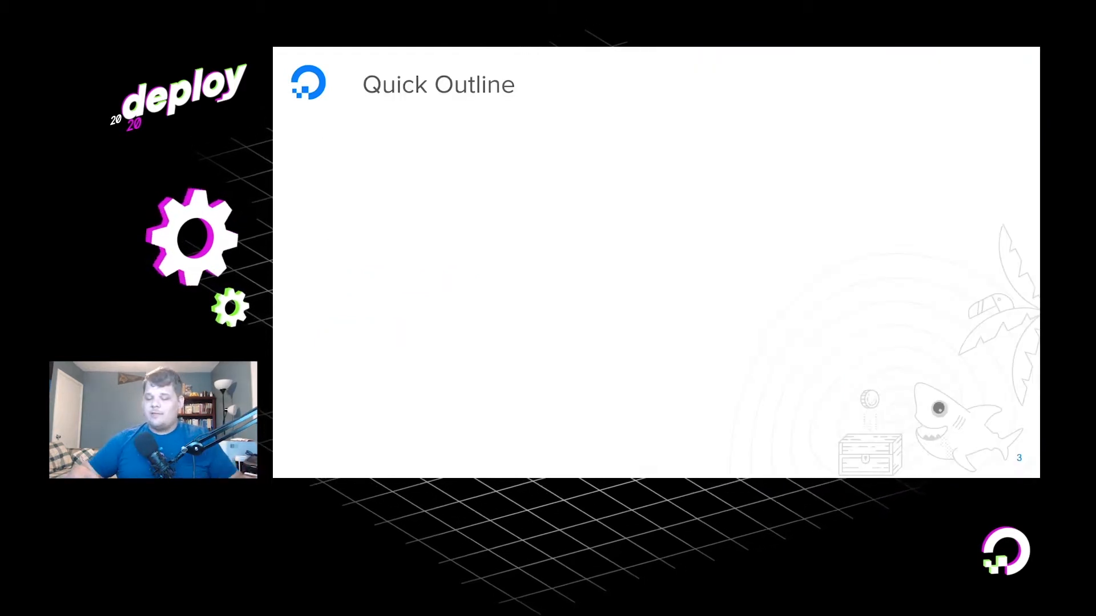
Advance through the outline points and the Sammy Reader slide to the Resources slide
{"action": "key", "text": "right"}
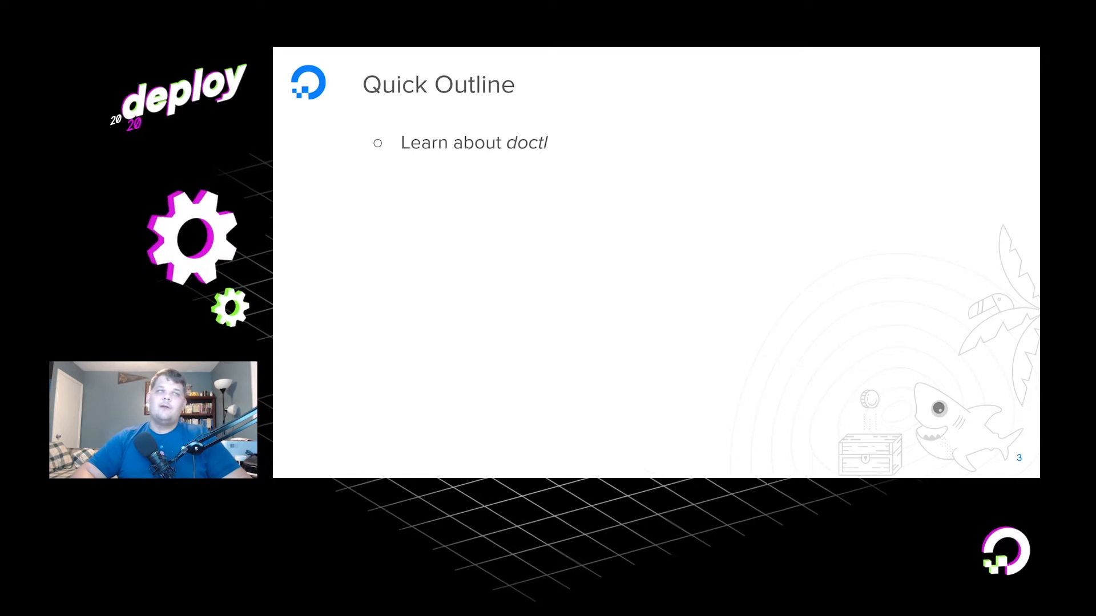
{"action": "key", "text": "right"}
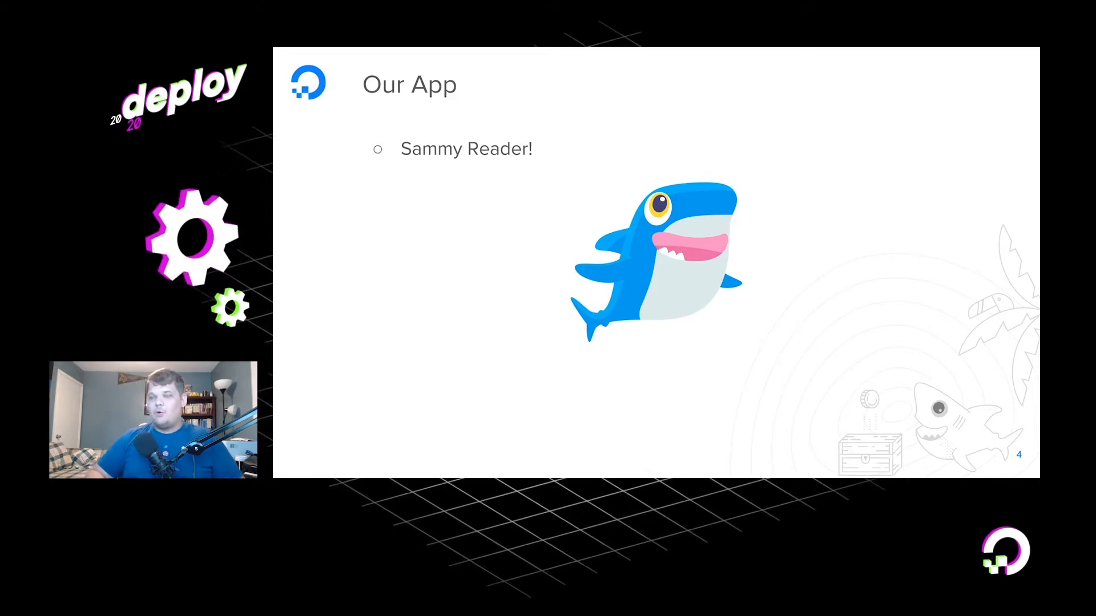
{"action": "key", "text": "Right"}
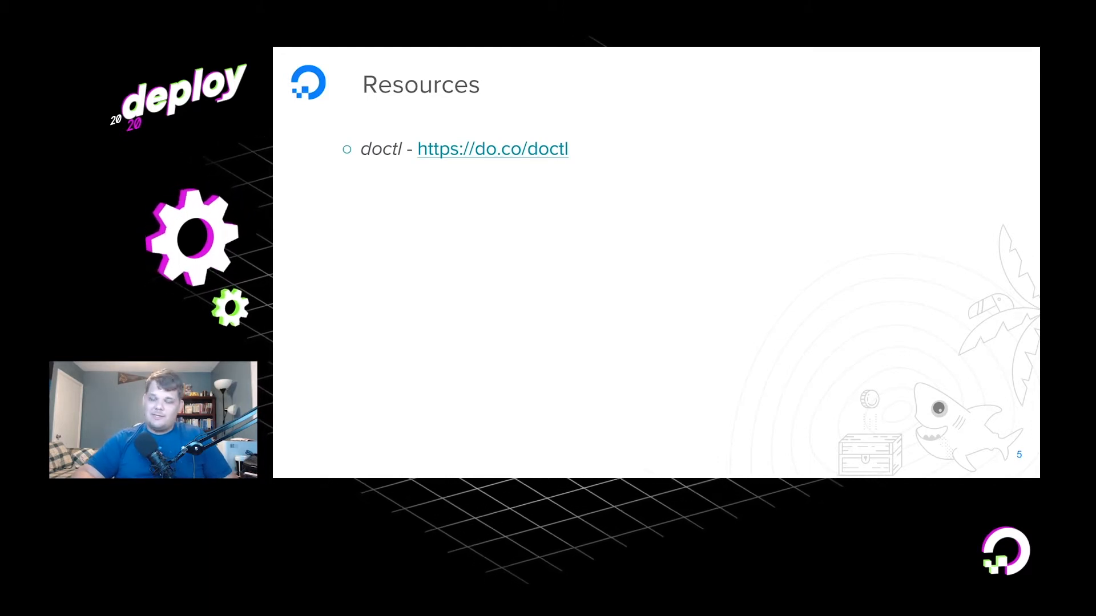
Advance from the Resources slide to the doctl section title
{"action": "key", "text": "Right"}
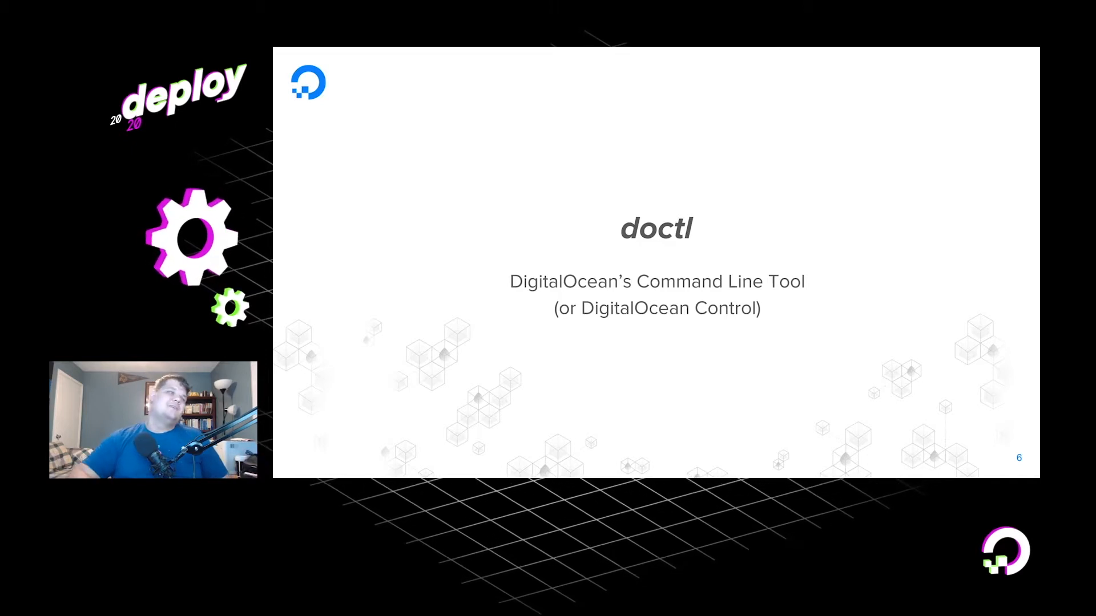
Advance from the doctl title slide toward the App Platform Spec section
{"action": "key", "text": "Right"}
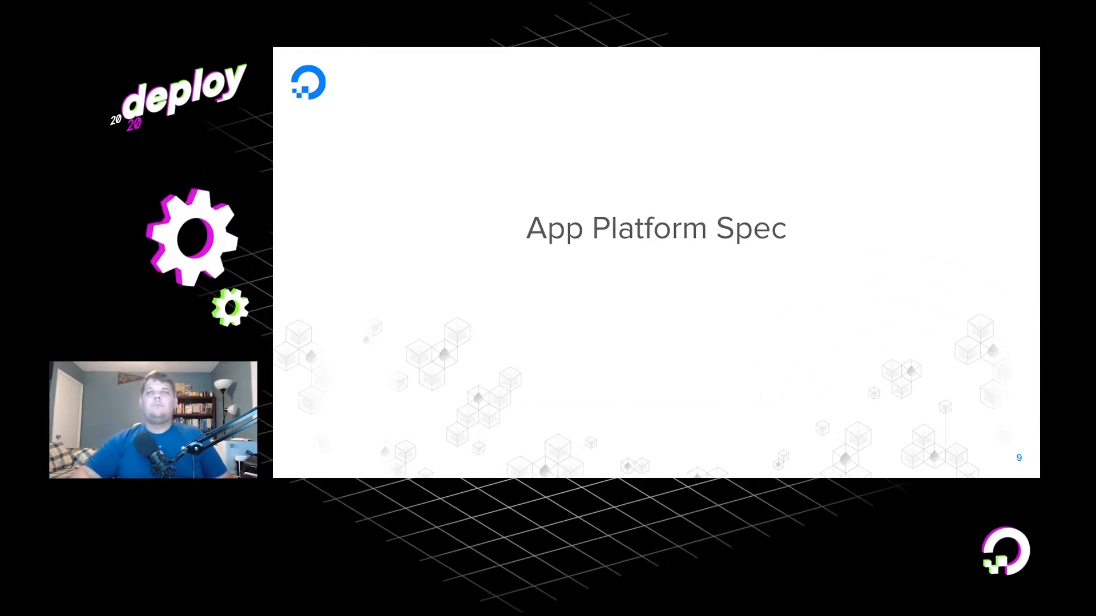
Advance through the Top Level spec slide for sammy-reader to the static_sites example
{"action": "key", "text": "Right"}
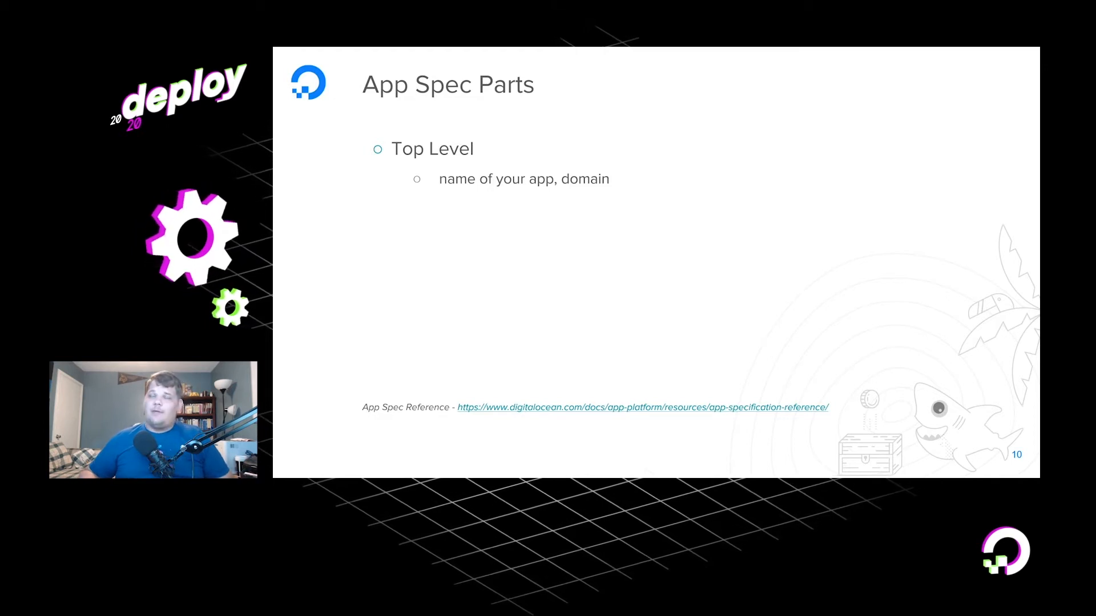
{"action": "key", "text": "Right"}
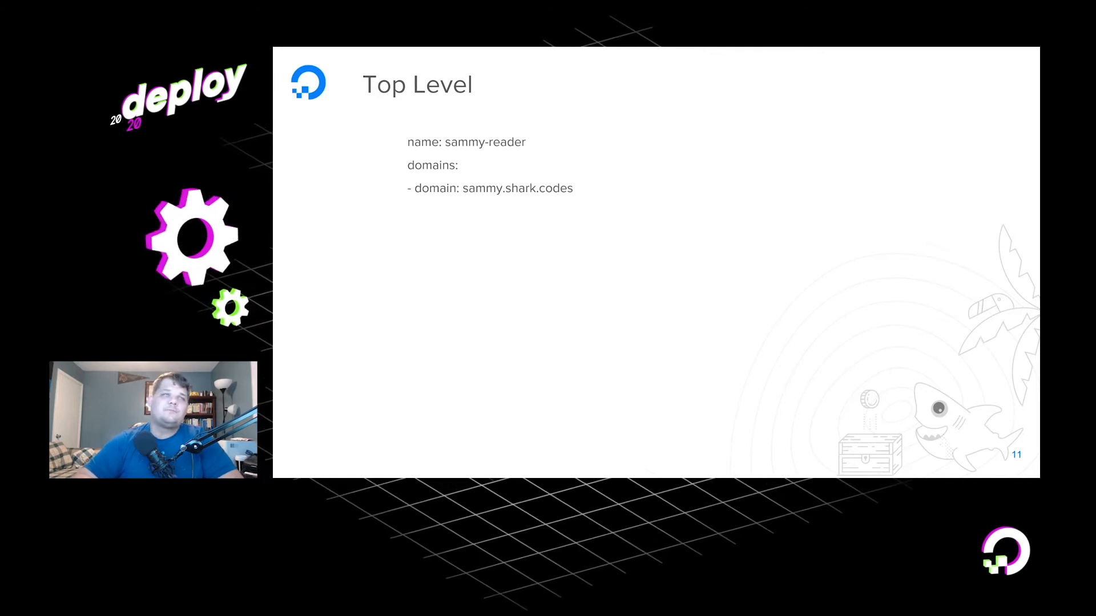
{"action": "key", "text": "Right"}
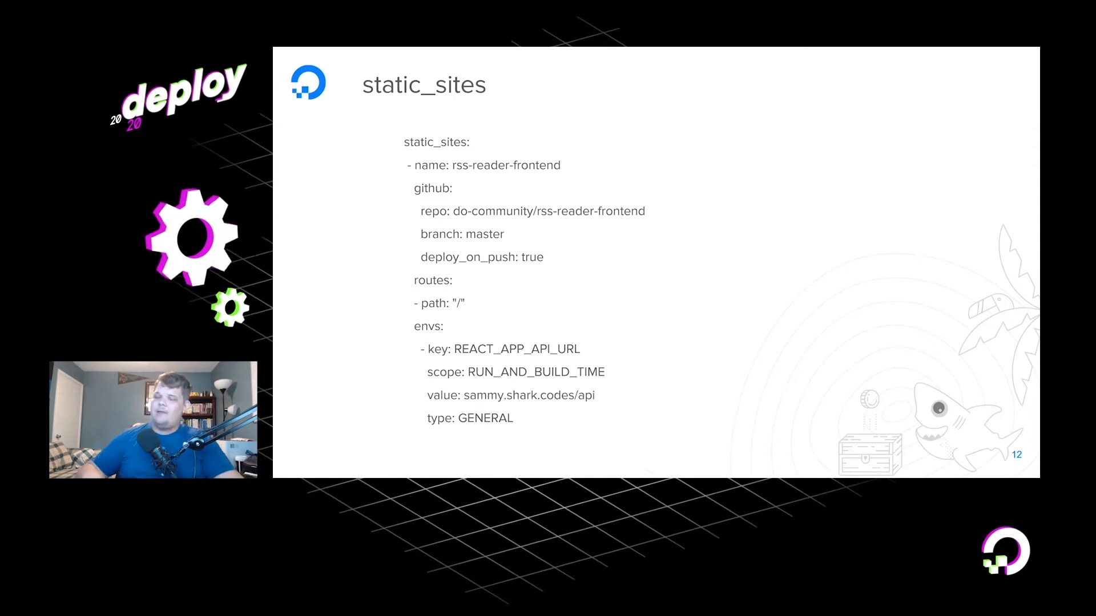
Advance to the databases spec slide for rss on Postgres 12
{"action": "key", "text": "Right"}
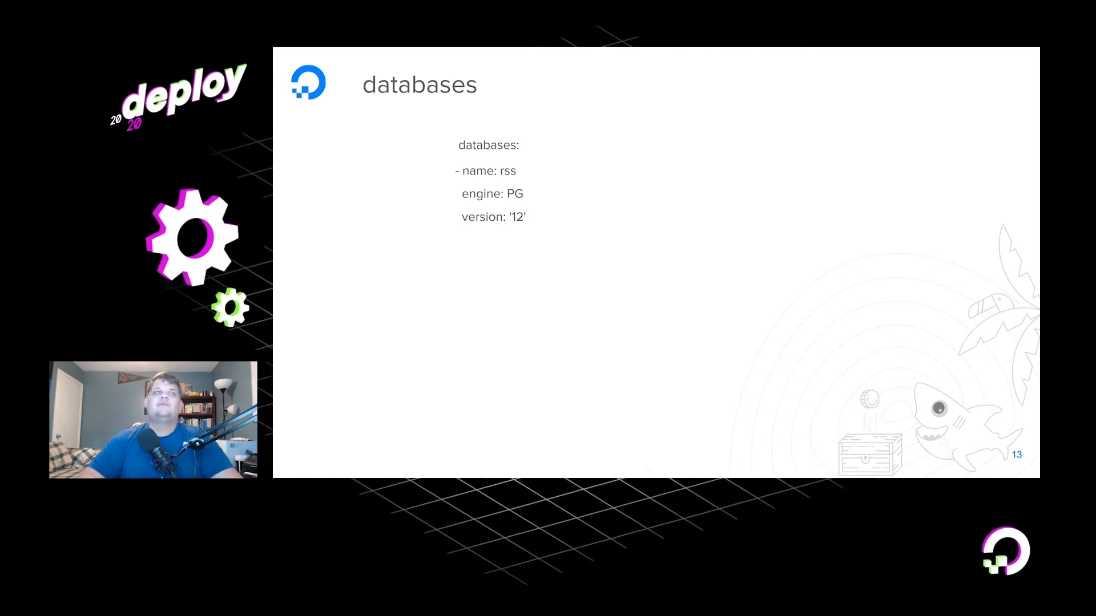
{"action": "key", "text": "right"}
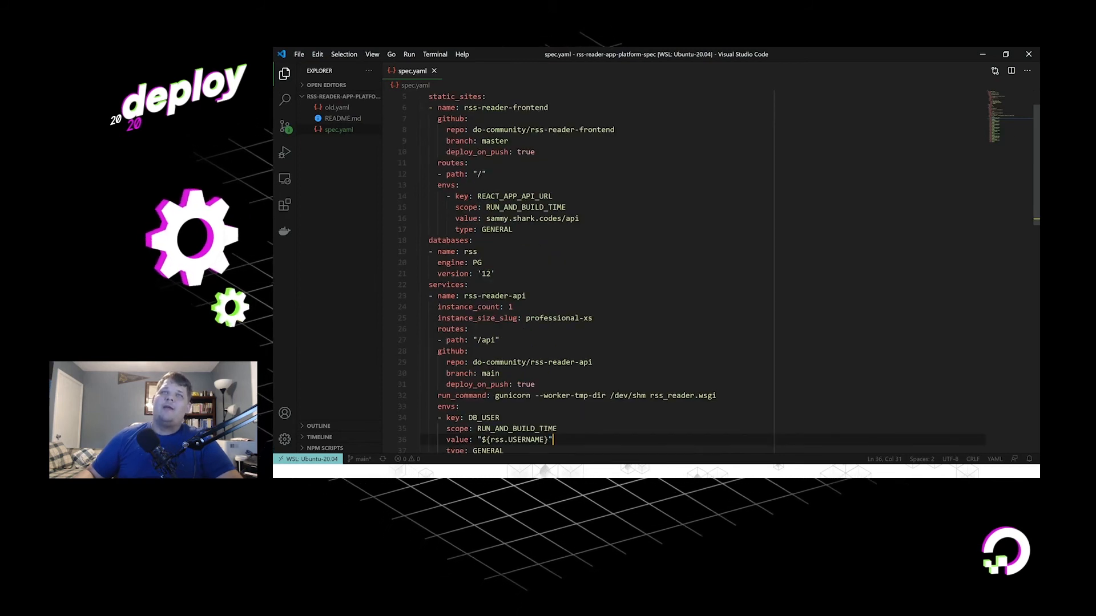
Scroll through the rss-reader-api service and its database environment variables in spec.yaml
{"action": "scroll", "scroll_direction": "down", "scroll_amount": 3}
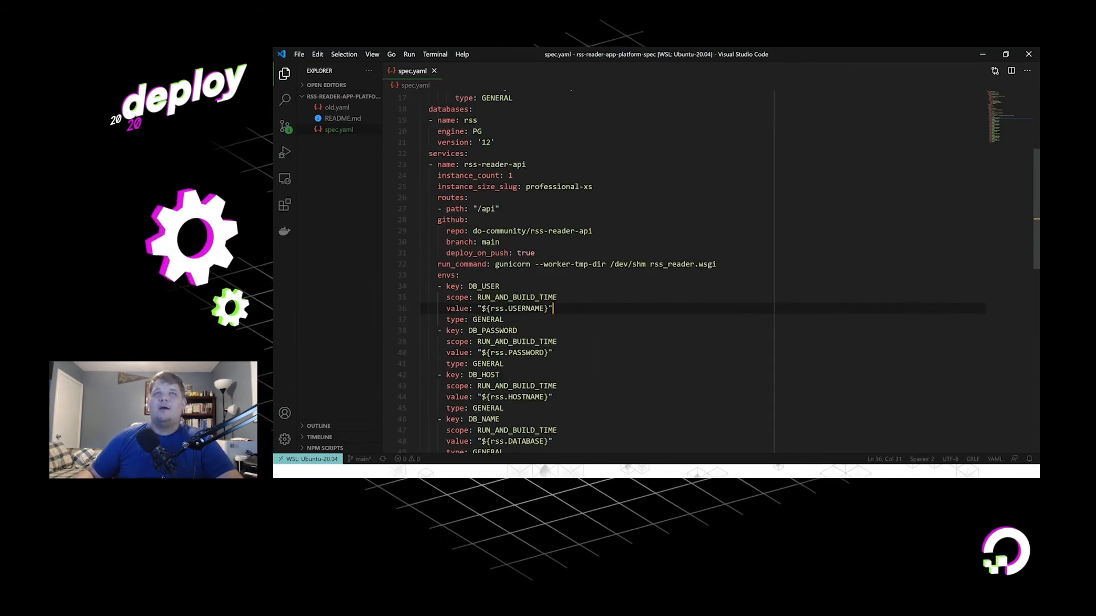
{"action": "scroll", "scroll_direction": "down", "scroll_amount": 3}
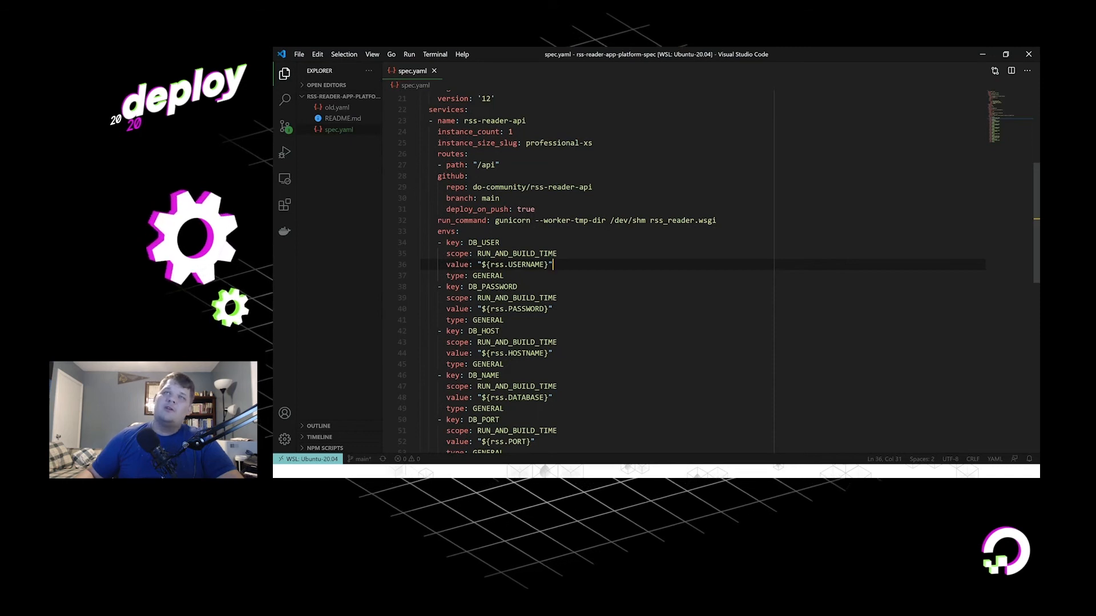
{"action": "scroll", "scroll_direction": "down", "scroll_amount": 3}
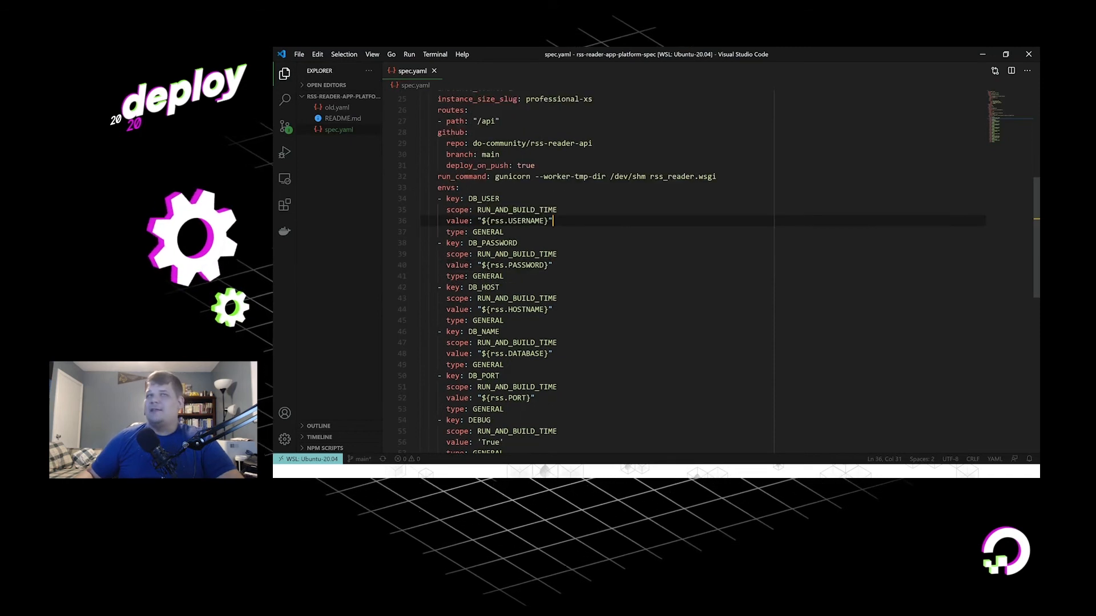
{"action": "scroll", "scroll_direction": "down", "scroll_amount": 3}
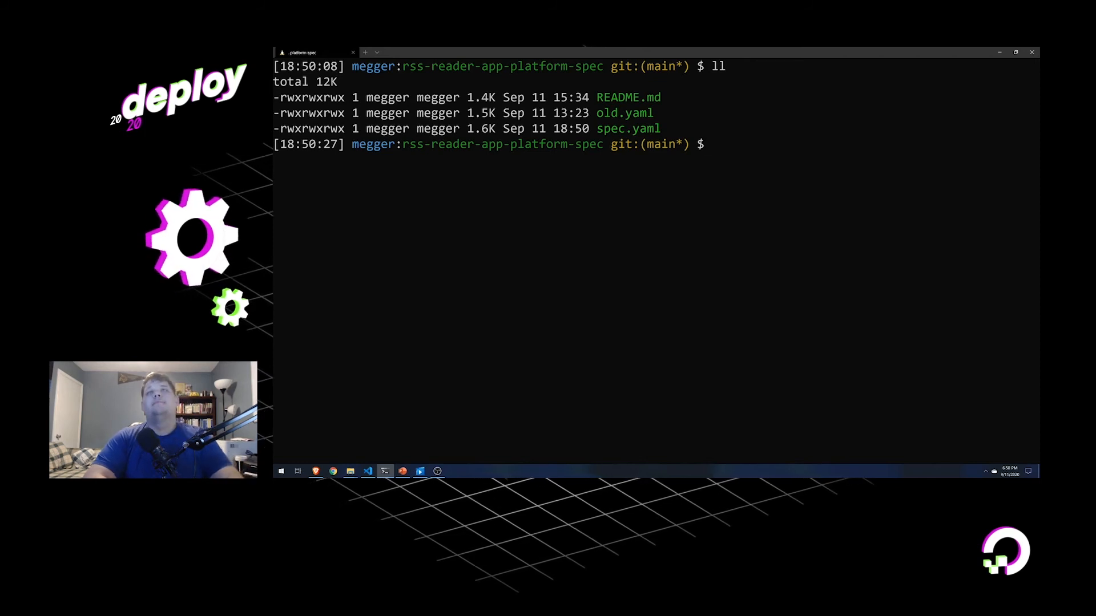
Enter the command doctl apps create --spec spec.yaml to create the app
{"action": "type", "text": "doctl"}
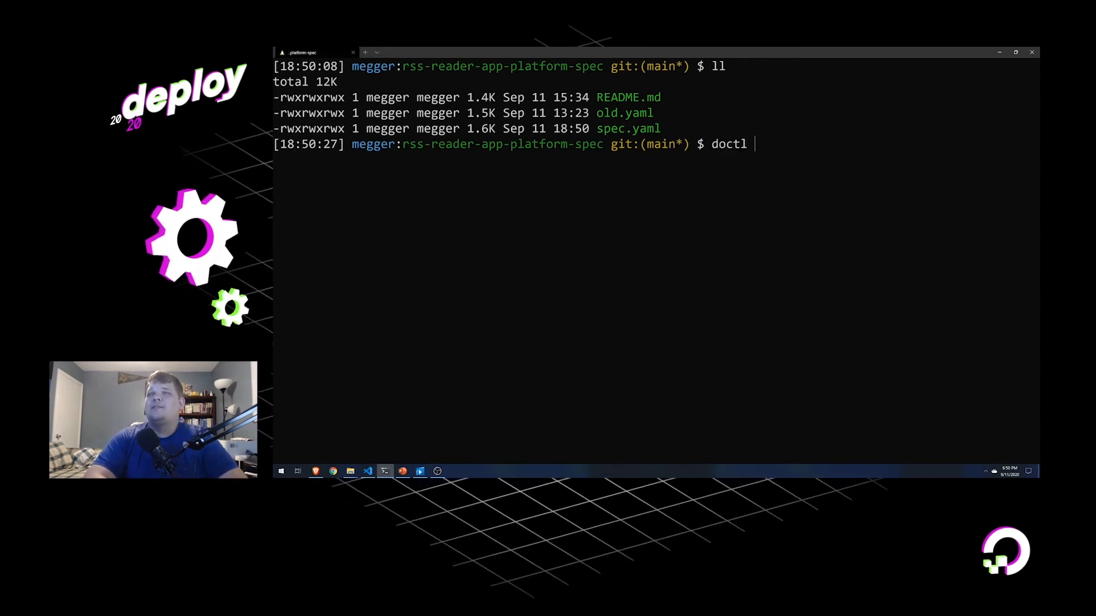
{"action": "type", "text": "apps create"}
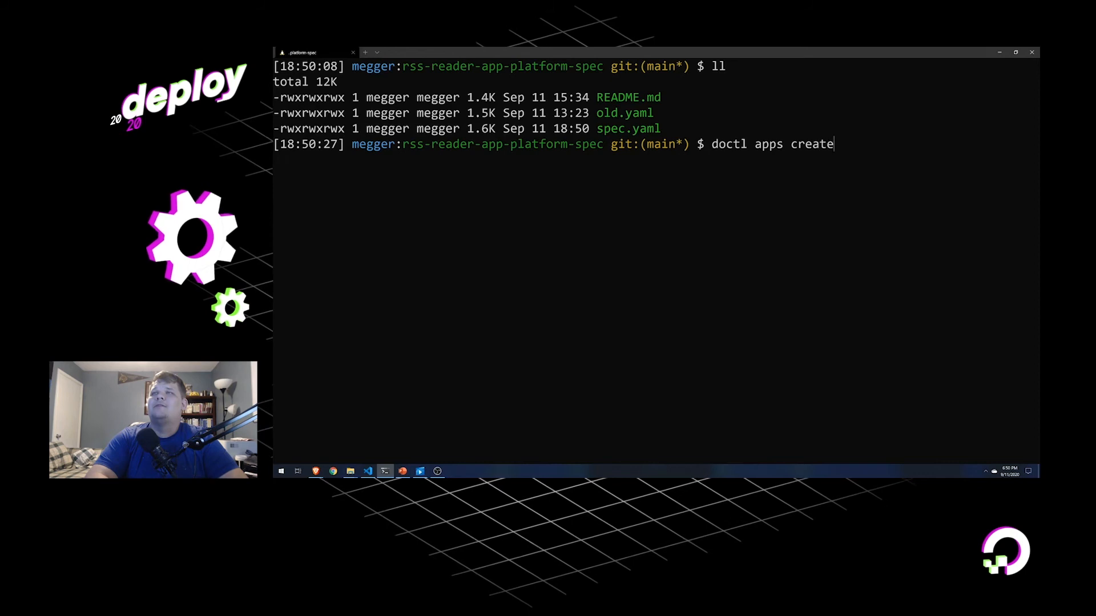
{"action": "type", "text": "--spec sp"}
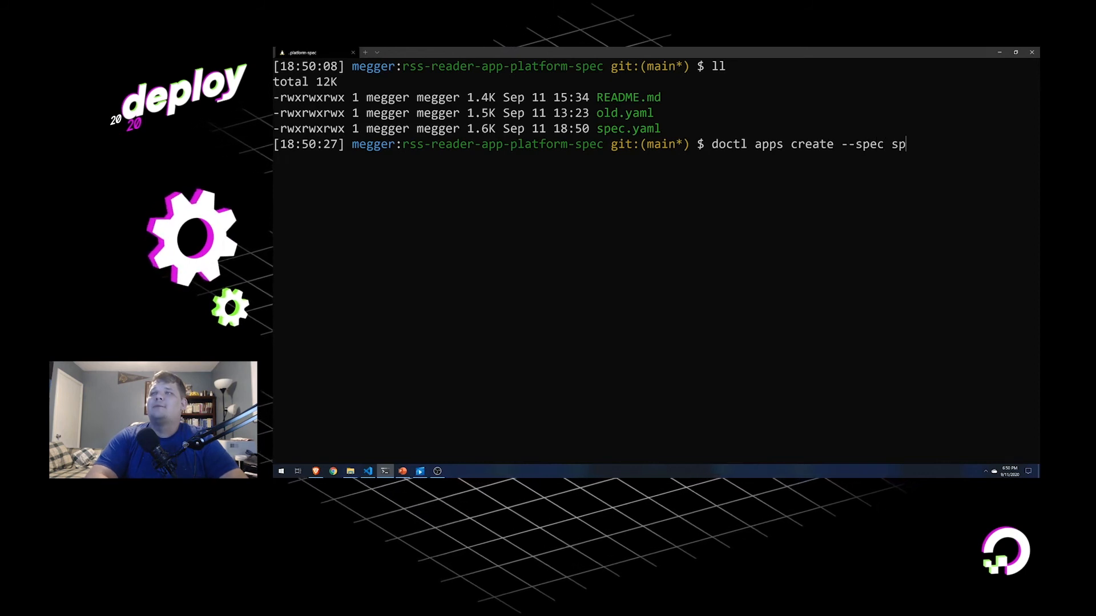
{"action": "type", "text": "ec.yaml"}
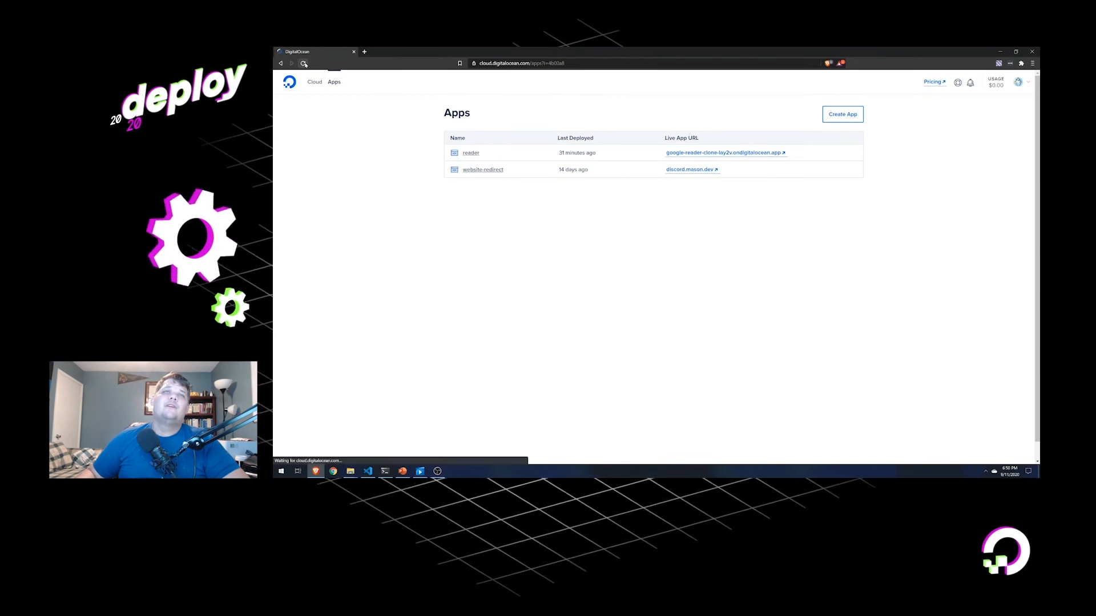
Review the sammy-reader app's components including the rss database, ending on its Settings
{"action": "left_click", "coordinate": [302, 63]}
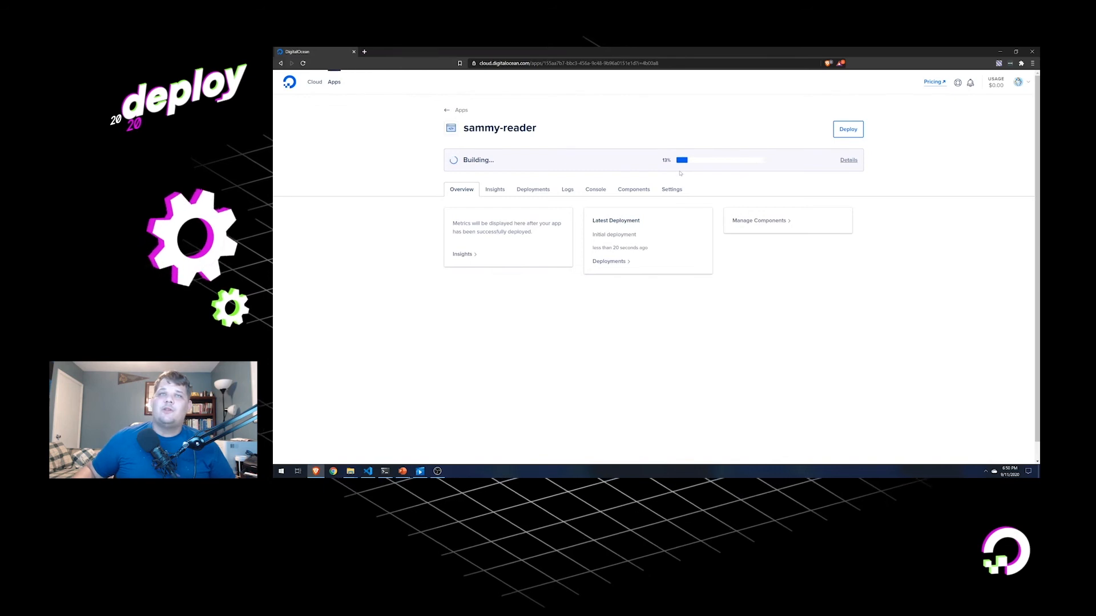
{"action": "left_click", "coordinate": [633, 190]}
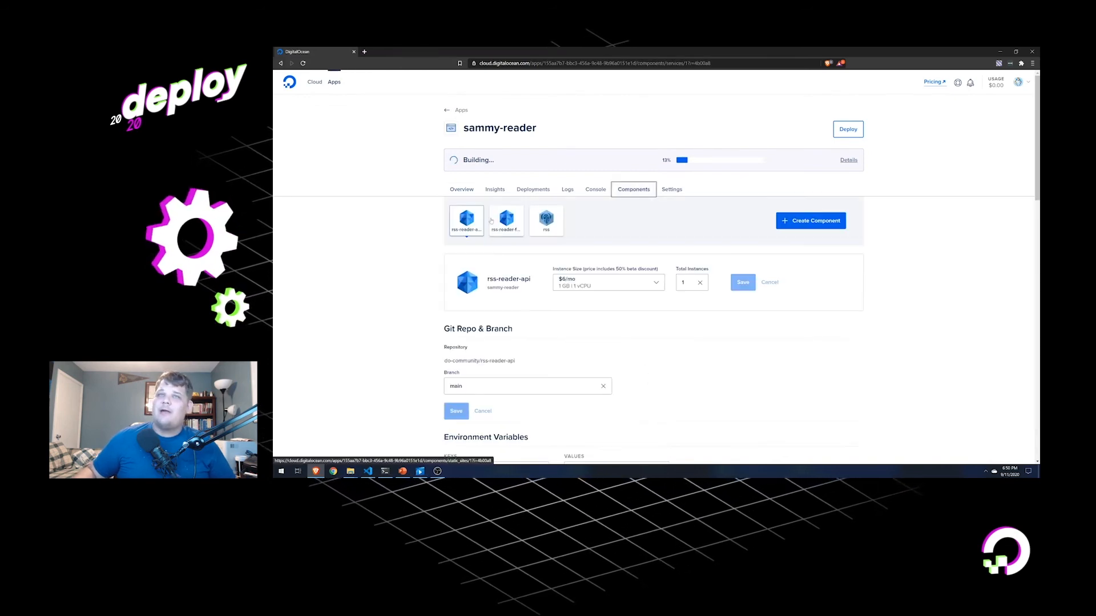
{"action": "scroll", "scroll_direction": "down", "scroll_amount": 3}
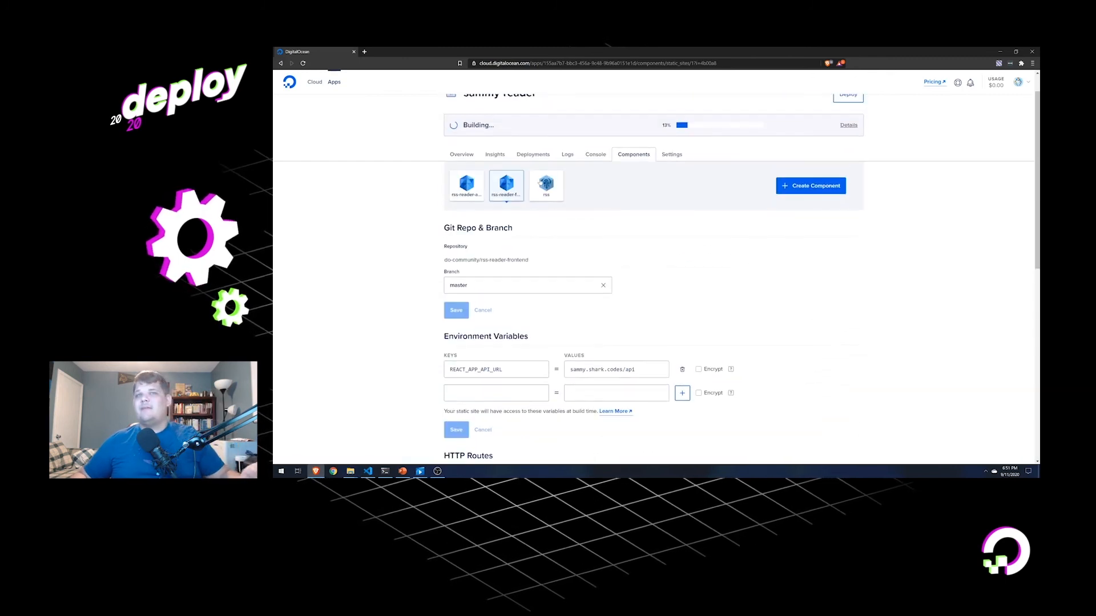
{"action": "left_click", "coordinate": [546, 184]}
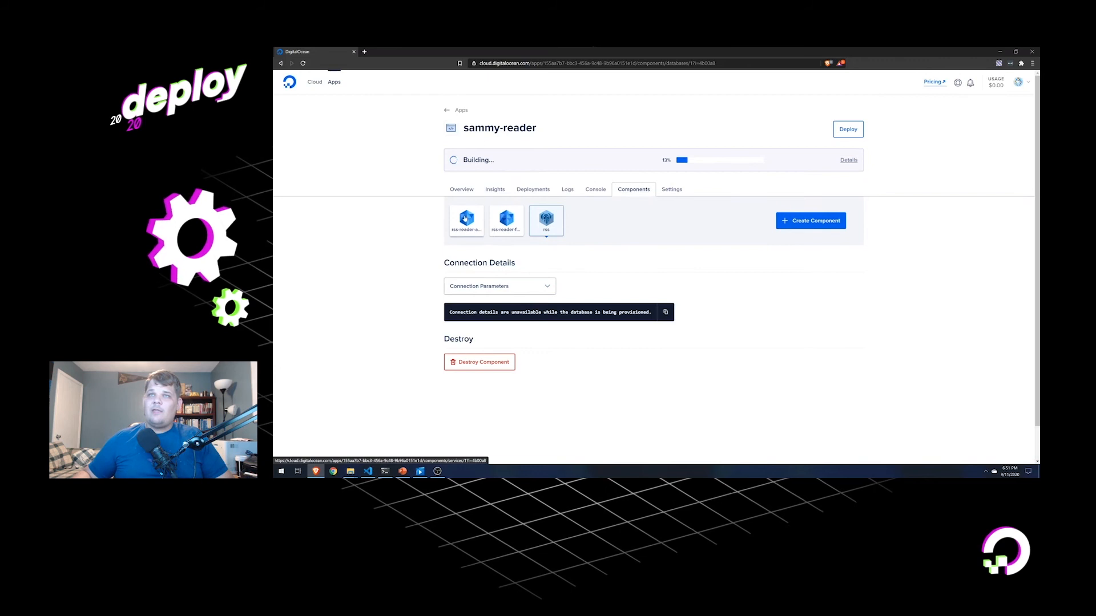
{"action": "left_click", "coordinate": [466, 220]}
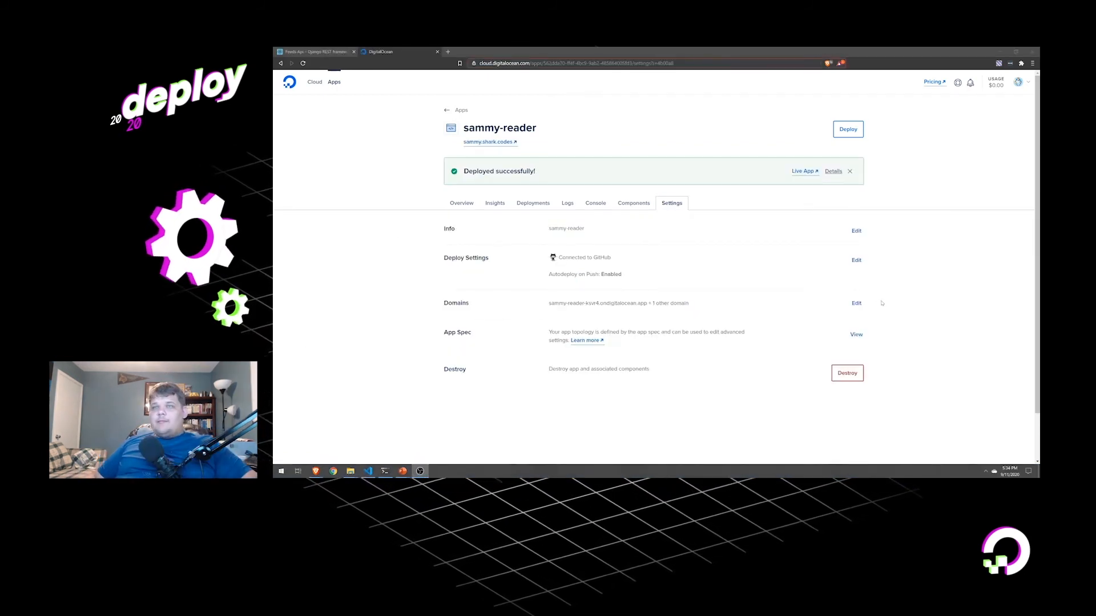
View the CNAME instructions for sammy.shark.codes and copy the app's CNAME alias
{"action": "left_click", "coordinate": [855, 302]}
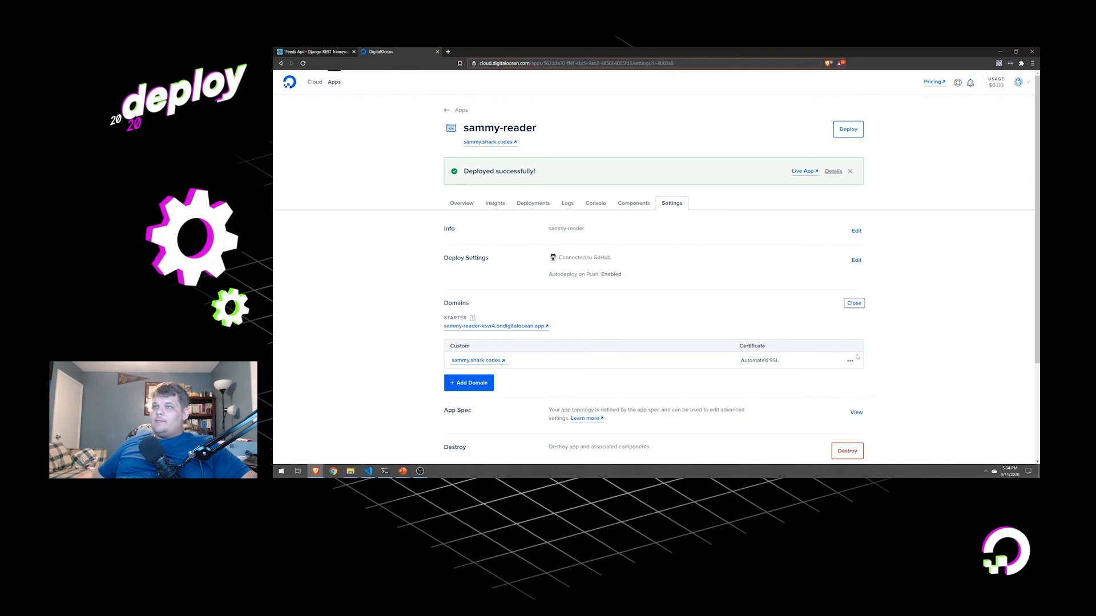
{"action": "left_click", "coordinate": [850, 361]}
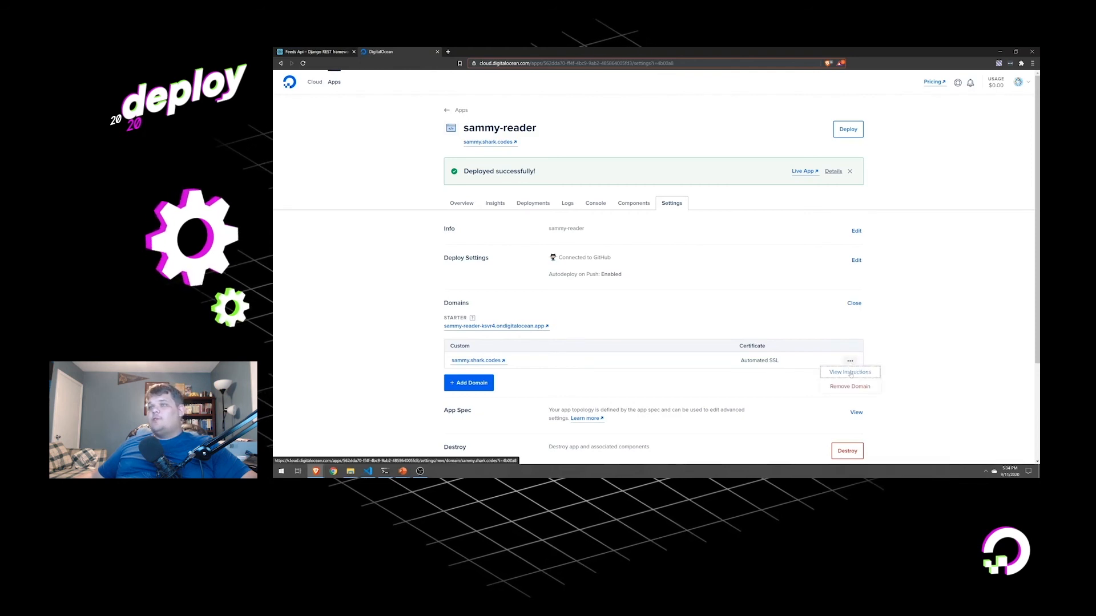
{"action": "left_click", "coordinate": [850, 372]}
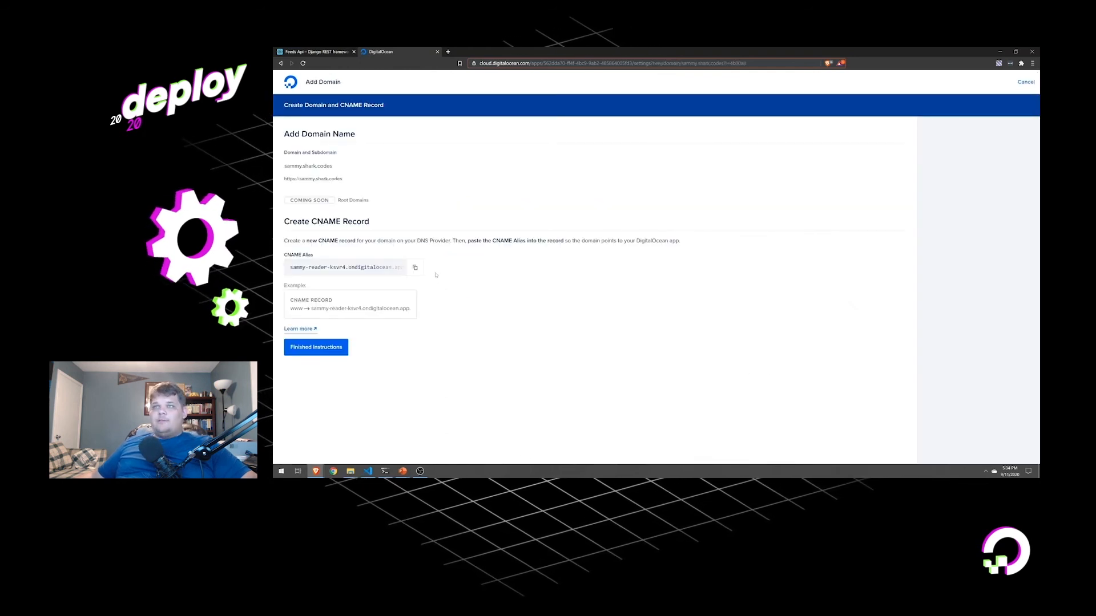
{"action": "mouse_move", "coordinate": [414, 267]}
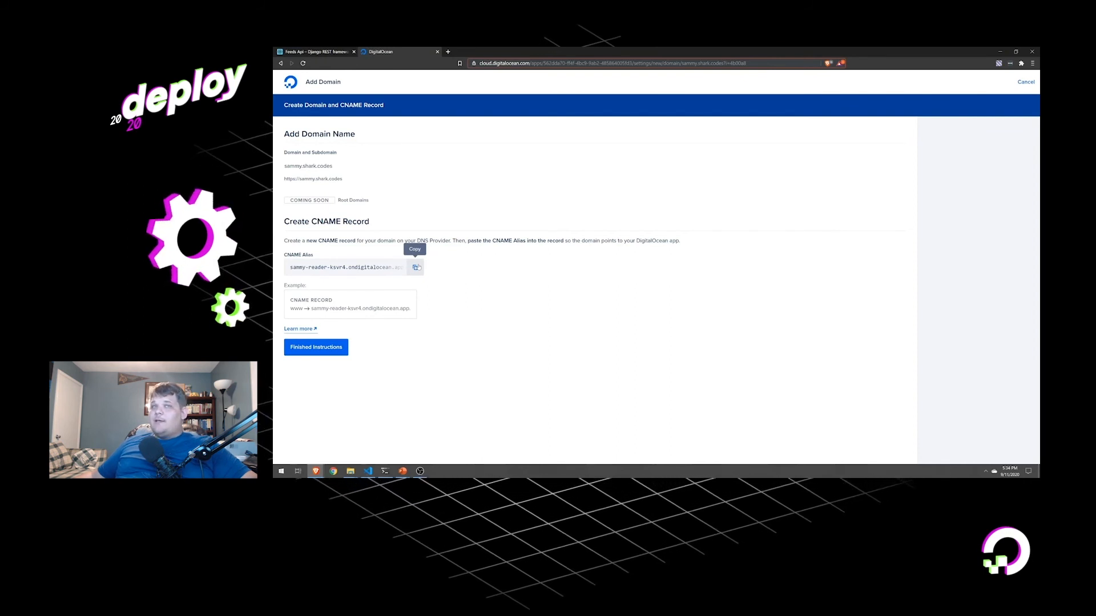
{"action": "left_click", "coordinate": [415, 267]}
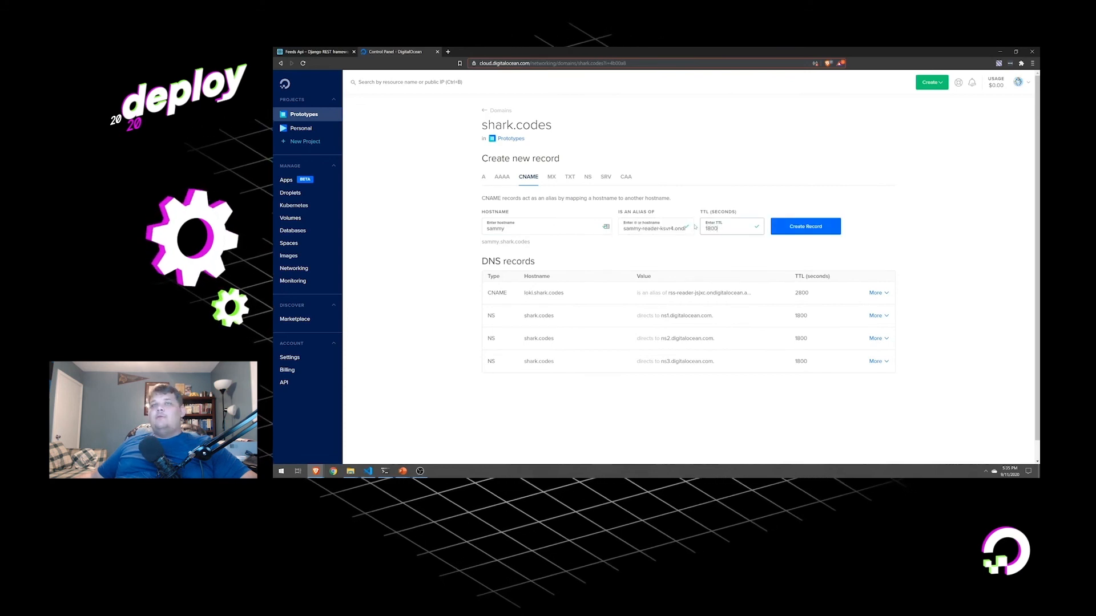
Create the sammy CNAME record on shark.codes pointing to the app's address with TTL 1800
{"action": "left_click", "coordinate": [804, 226]}
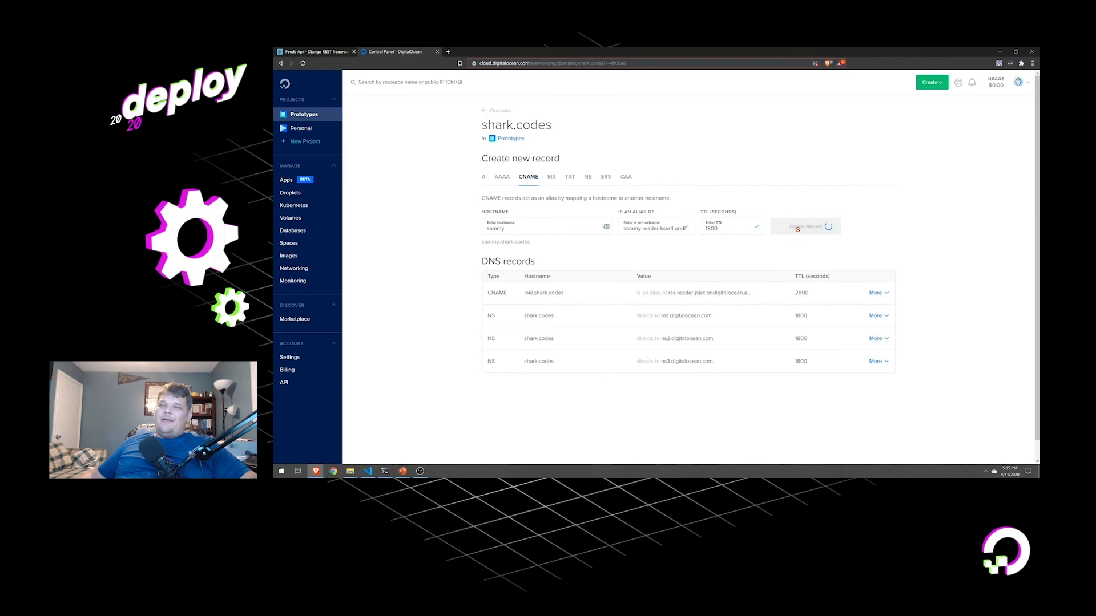
{"action": "left_click", "coordinate": [805, 226]}
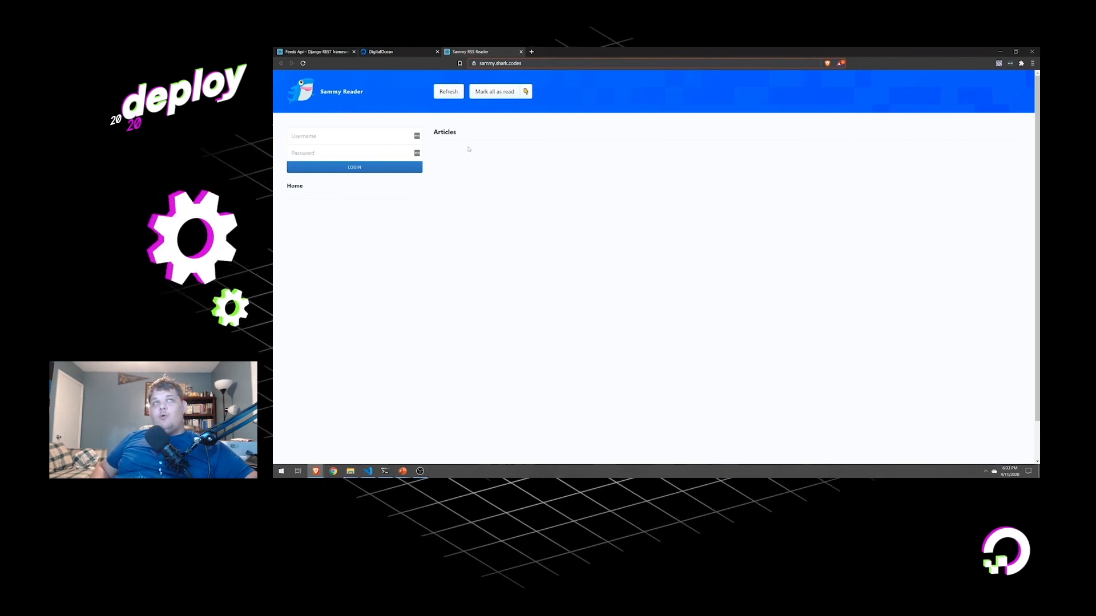
{"action": "mouse_move", "coordinate": [381, 52]}
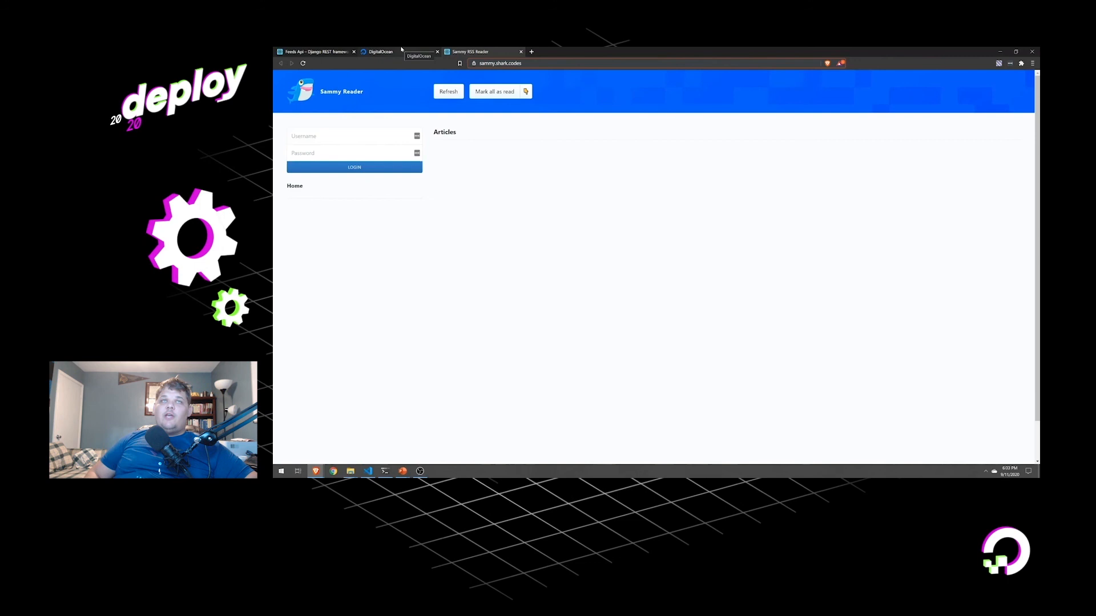
Return to the sammy-reader app in DigitalOcean and bring up its Console section
{"action": "left_click", "coordinate": [379, 51]}
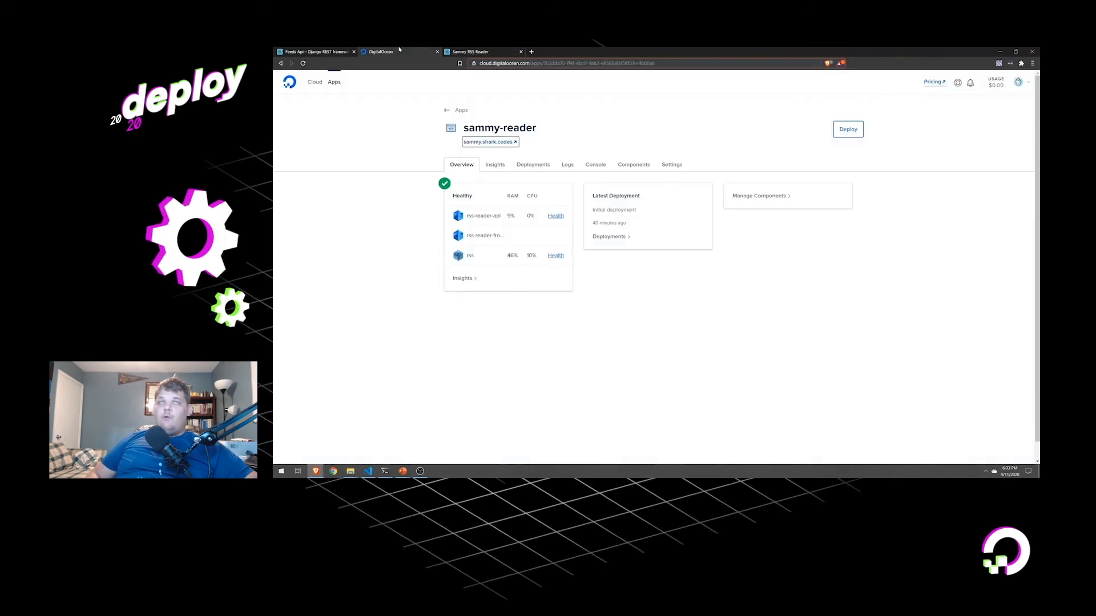
{"action": "left_click", "coordinate": [595, 164]}
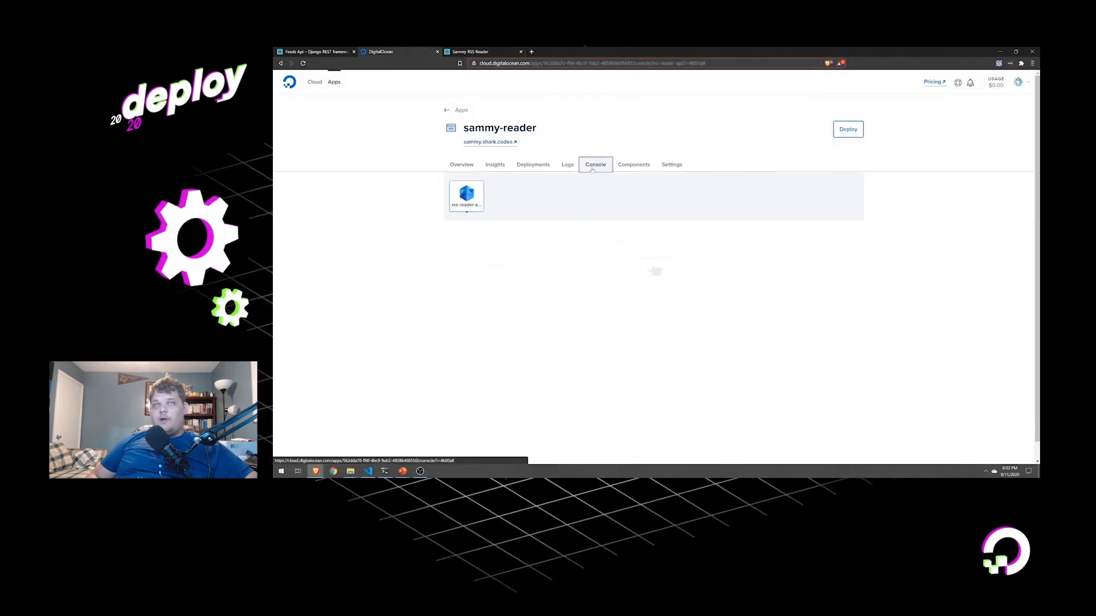
Run python manage.py migrate in the rss-reader-api shell so all migrations report OK
{"action": "left_click", "coordinate": [466, 194]}
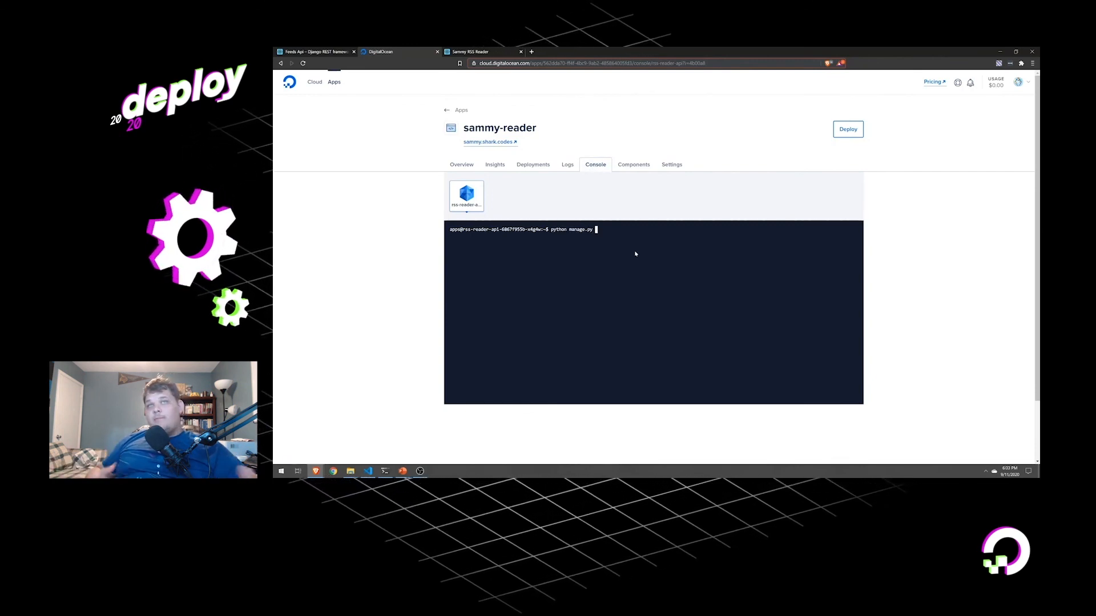
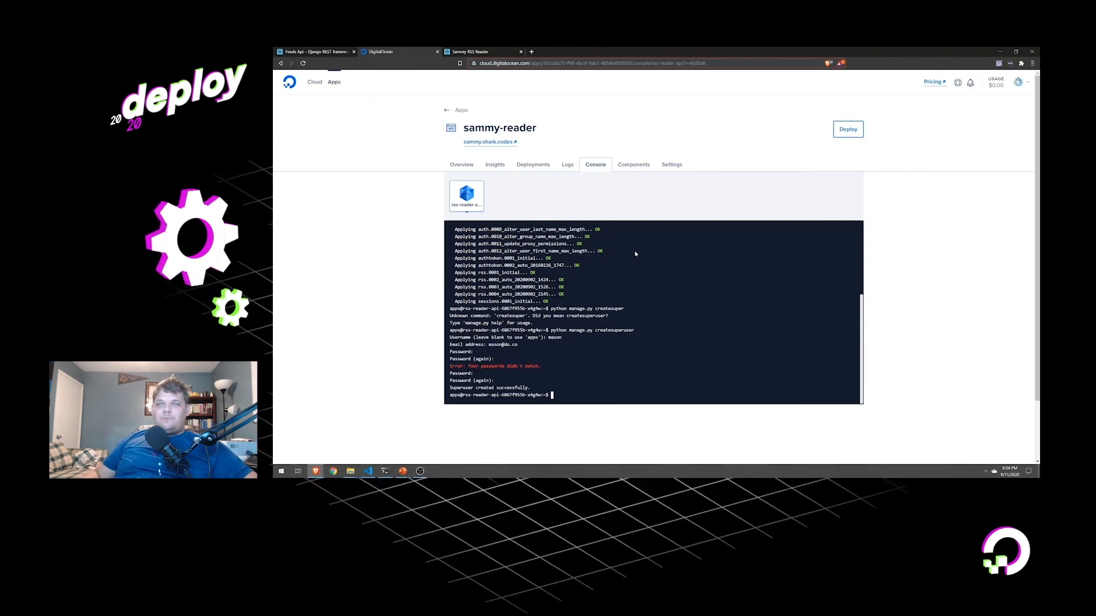
From the app Overview, reopen the live site at sammy.shark.codes showing the empty Articles page
{"action": "left_click", "coordinate": [461, 164]}
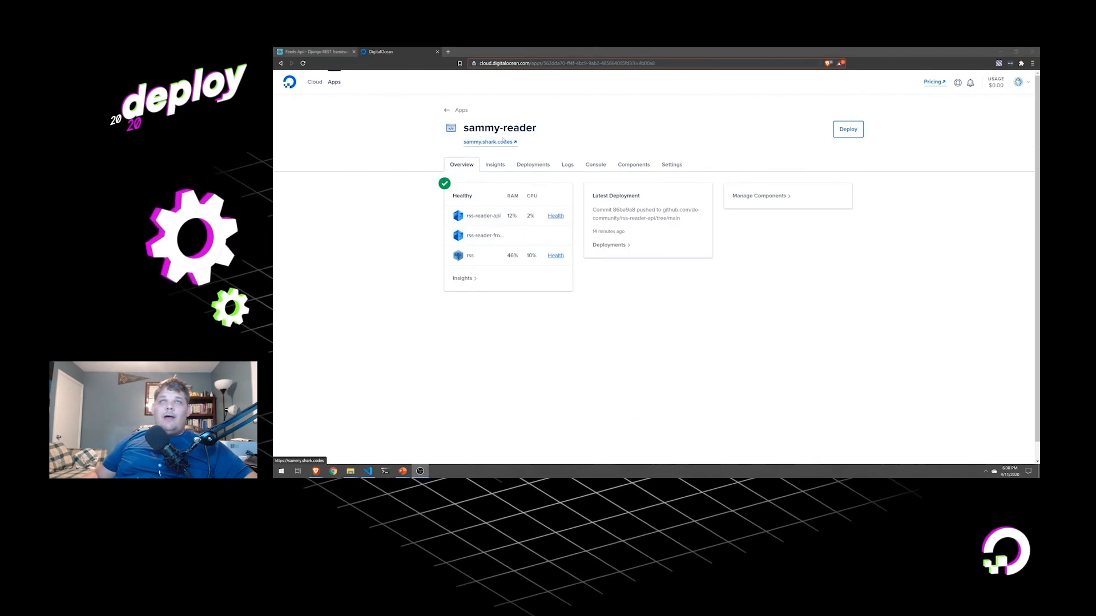
{"action": "left_click", "coordinate": [487, 142]}
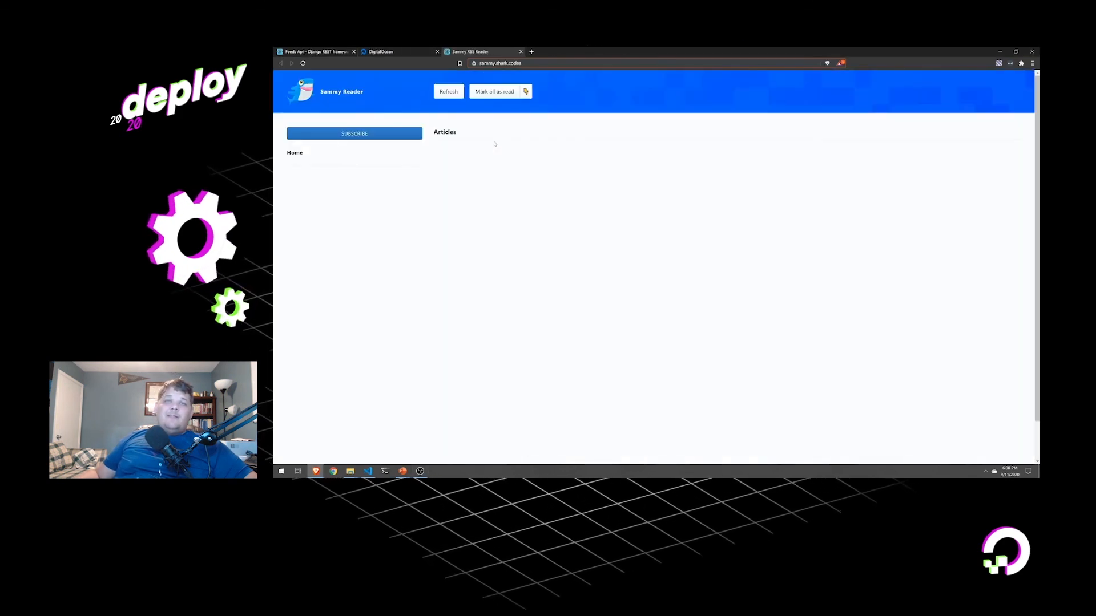